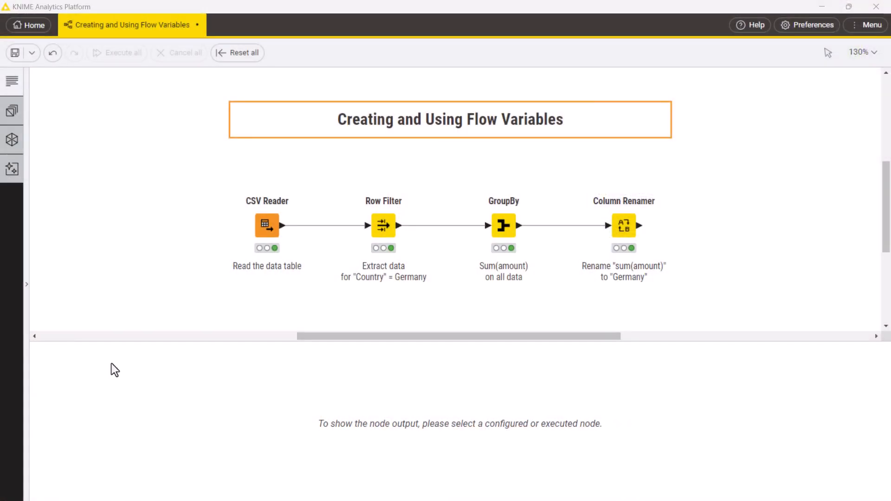
- Export the Row Filter's Germany match value as flow variable 'country' and run it, keeping 16 rows
{"action": "left_click", "coordinate": [267, 225]}
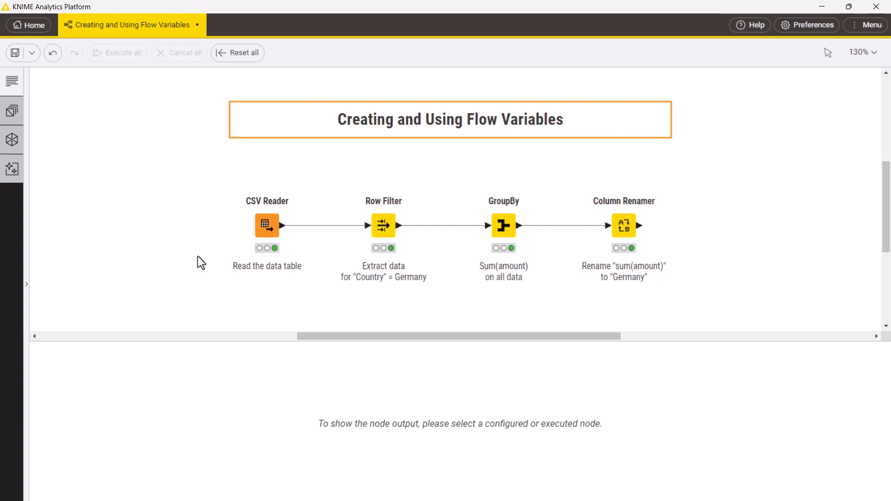
{"action": "mouse_move", "coordinate": [320, 251]}
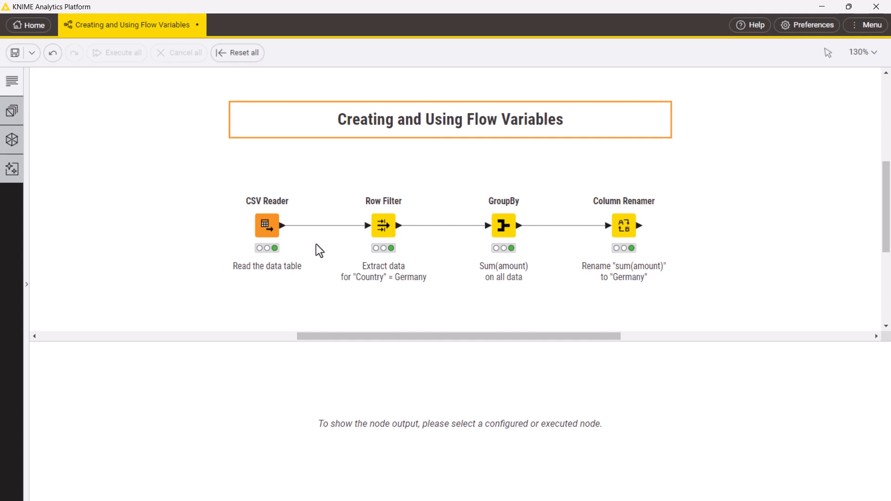
{"action": "double_click", "coordinate": [383, 225]}
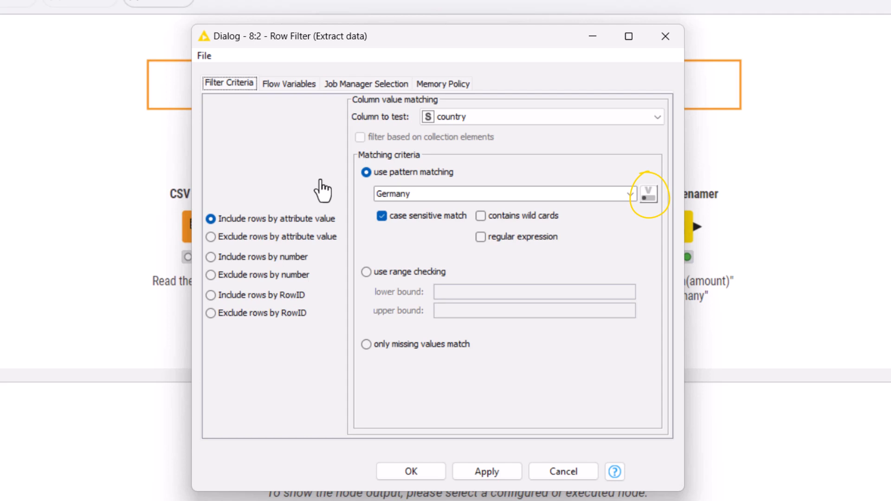
{"action": "left_click", "coordinate": [647, 195]}
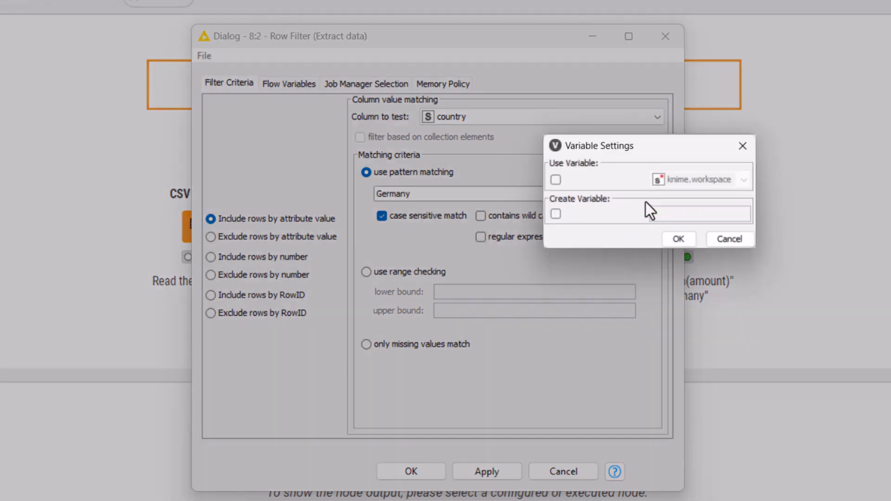
{"action": "left_click", "coordinate": [555, 213]}
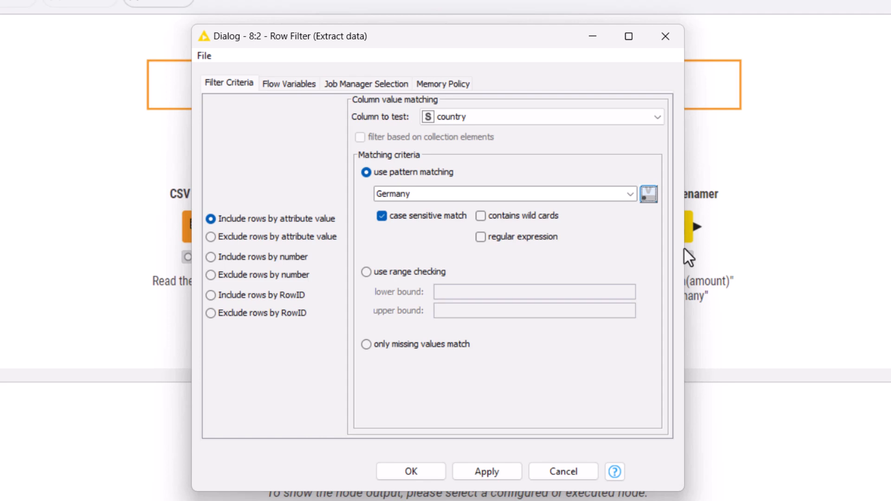
{"action": "left_click", "coordinate": [288, 83]}
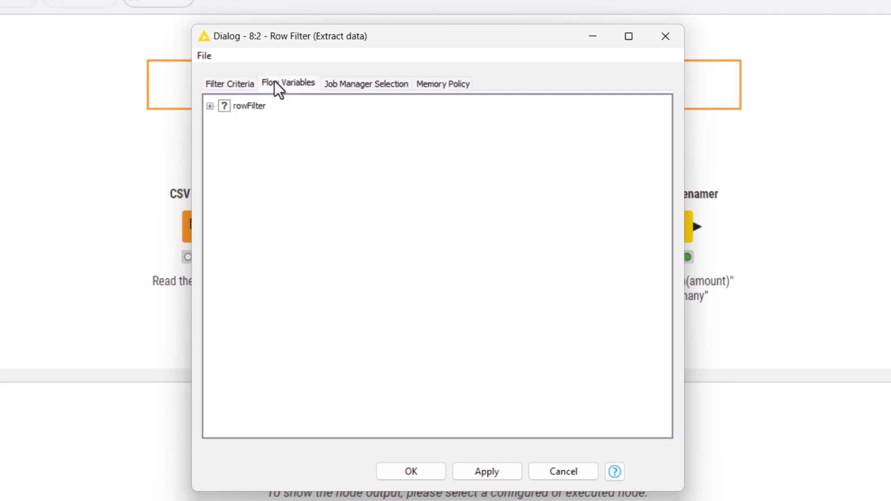
{"action": "left_click", "coordinate": [210, 107]}
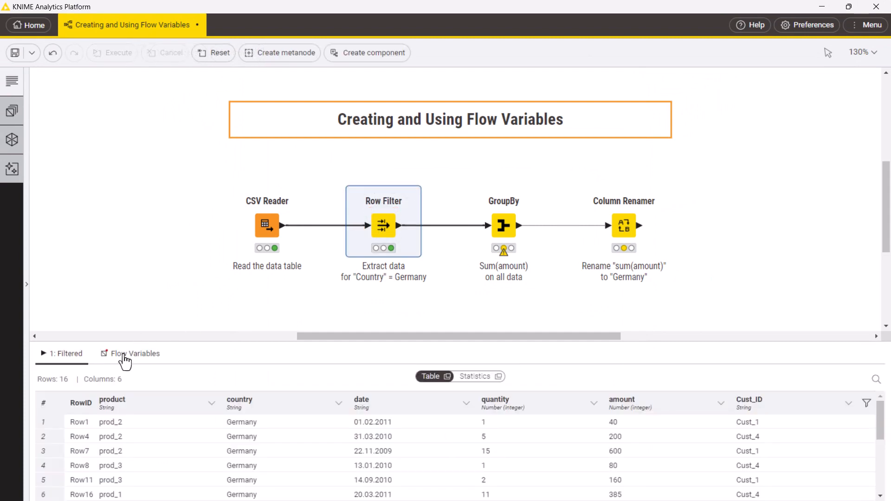
- Run GroupBy on the German rows and confirm Sum(amount) 4160 with country=Germany
{"action": "left_click", "coordinate": [135, 354]}
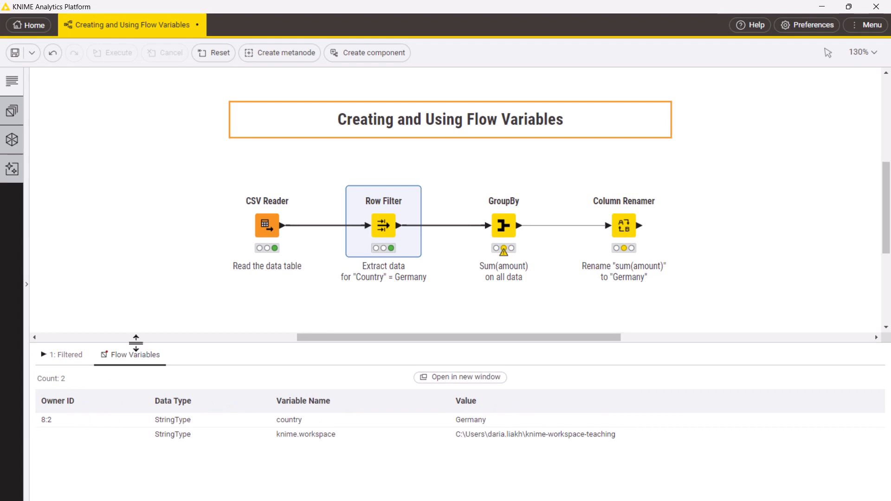
{"action": "mouse_move", "coordinate": [503, 225]}
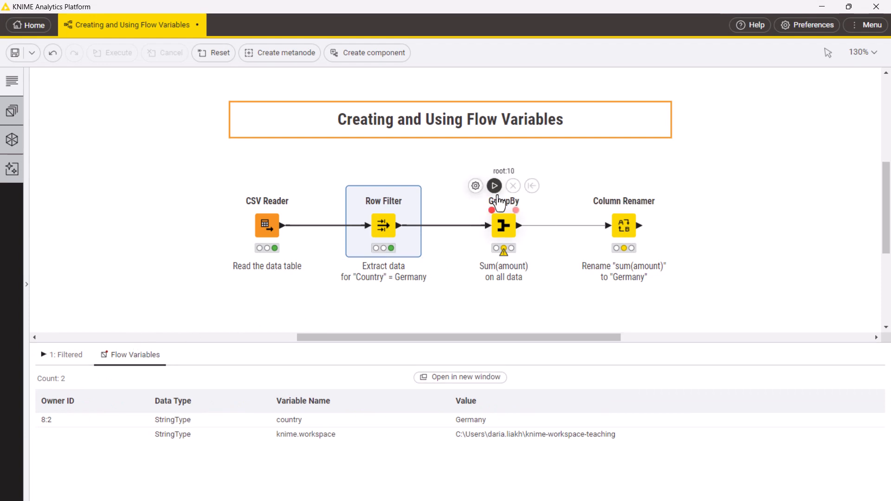
{"action": "left_click", "coordinate": [494, 186]}
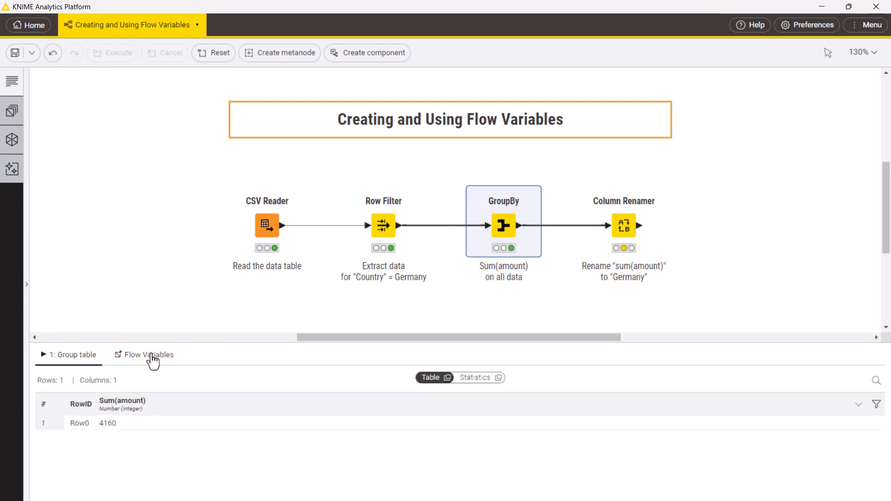
{"action": "left_click", "coordinate": [623, 225]}
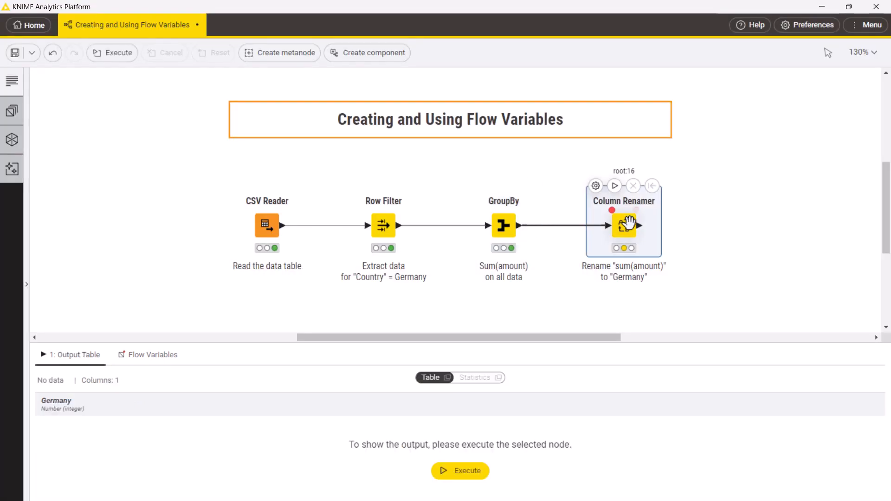
{"action": "left_click", "coordinate": [153, 354]}
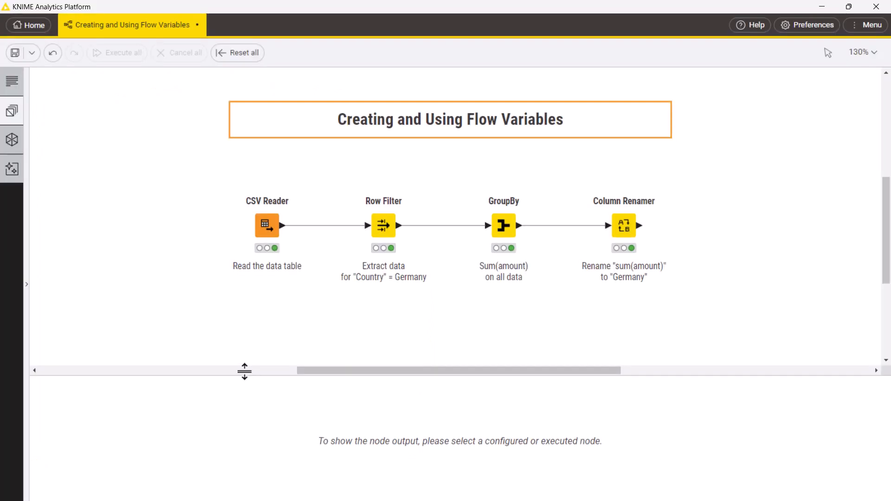
{"action": "mouse_move", "coordinate": [245, 380]}
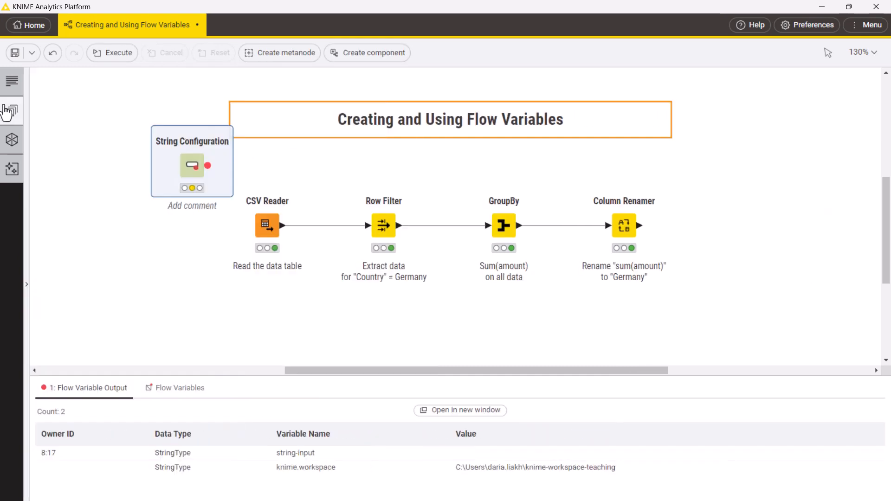
- Name the String Configuration variable 'country' with default value 'Germany' and execute it
{"action": "double_click", "coordinate": [191, 167]}
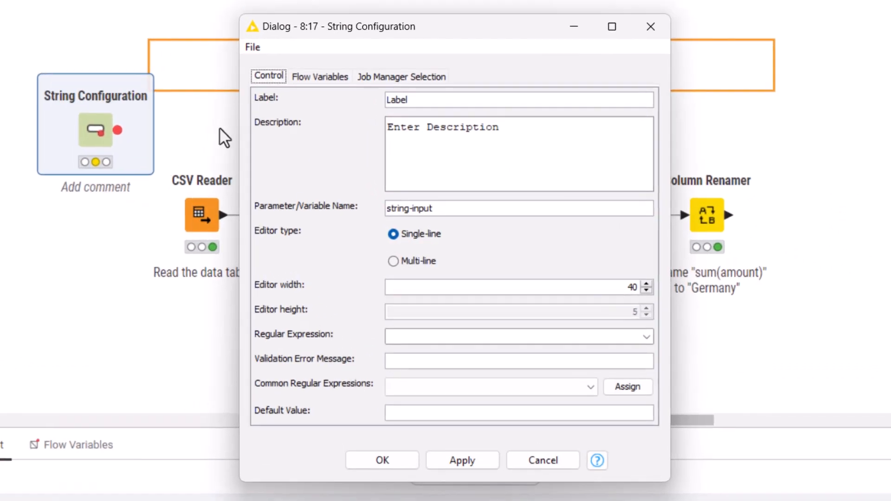
{"action": "type", "text": "countr"}
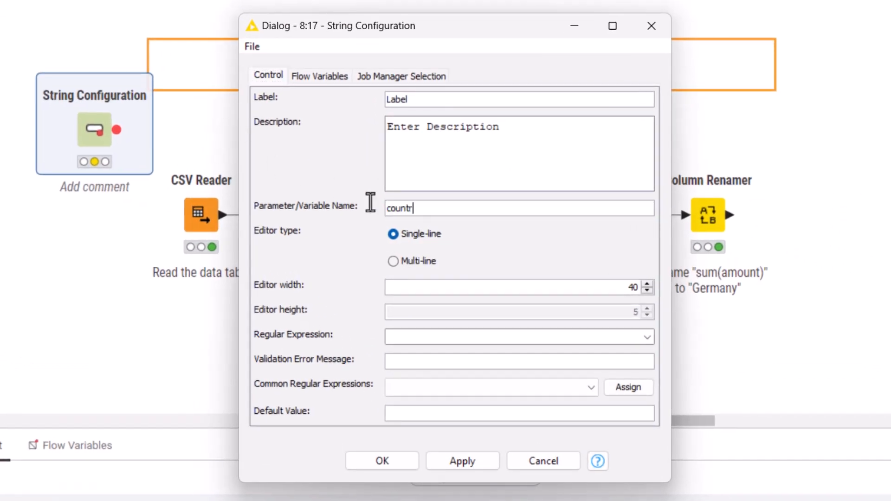
{"action": "type", "text": "Germany"}
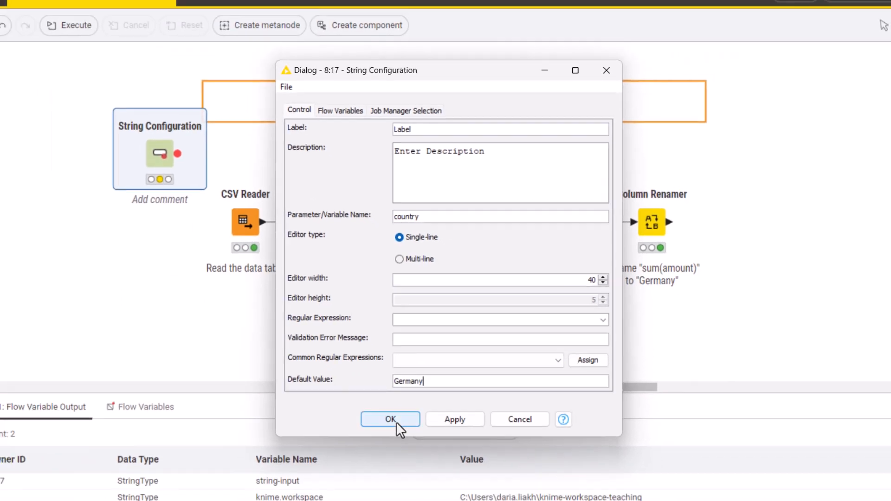
{"action": "left_click", "coordinate": [390, 419]}
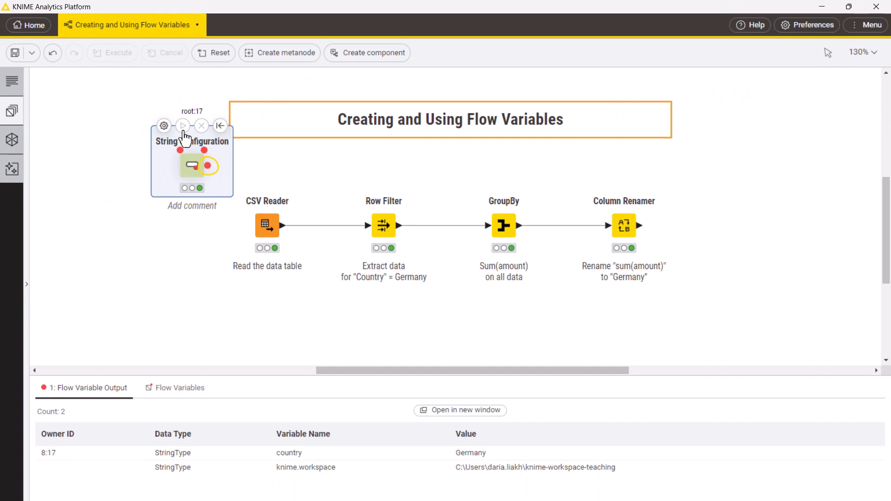
{"action": "left_click", "coordinate": [87, 387]}
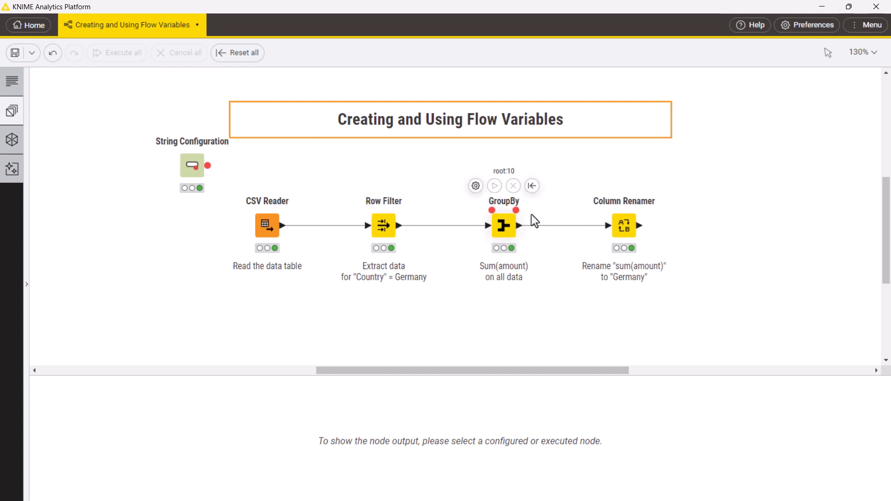
{"action": "mouse_move", "coordinate": [549, 221]}
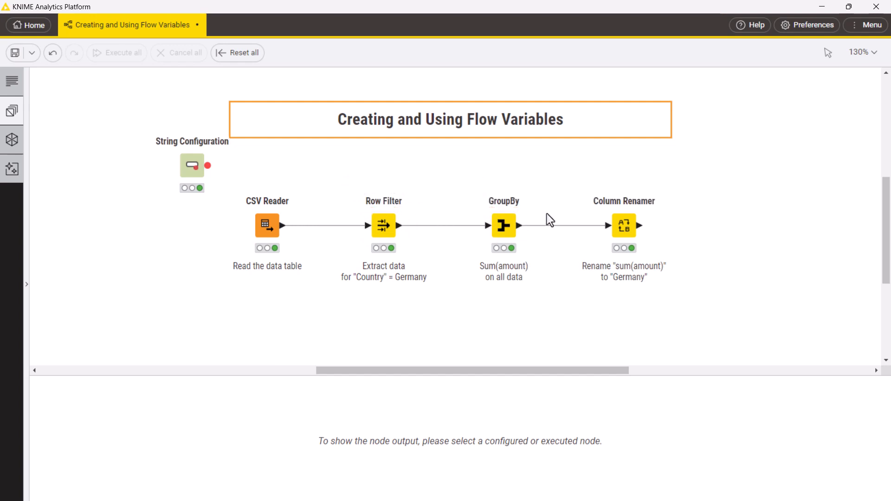
- Connect the String Configuration's flow variable port to the Row Filter node
{"action": "left_click_drag", "start_coordinate": [208, 165], "coordinate": [310, 155]}
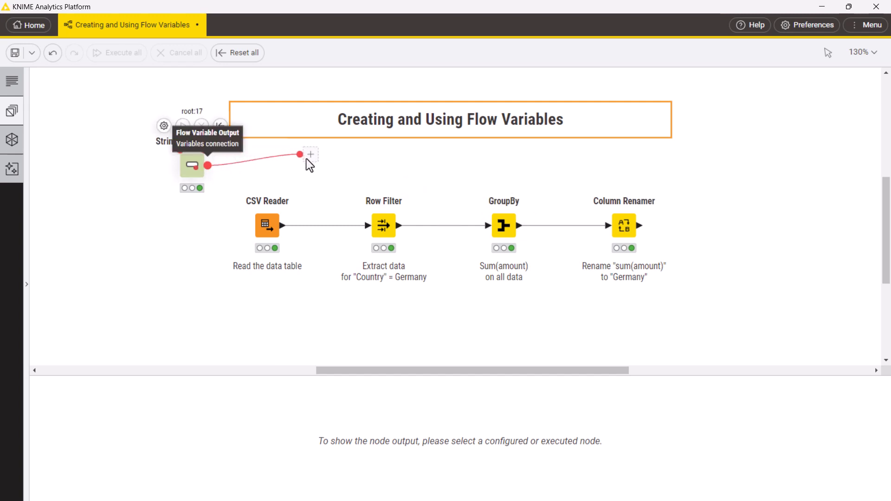
{"action": "left_click_drag", "start_coordinate": [299, 154], "coordinate": [384, 216]}
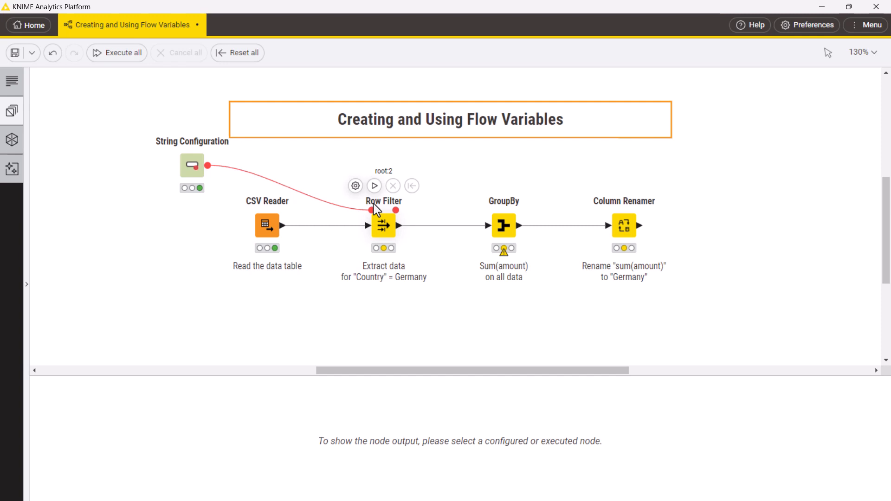
{"action": "double_click", "coordinate": [383, 224]}
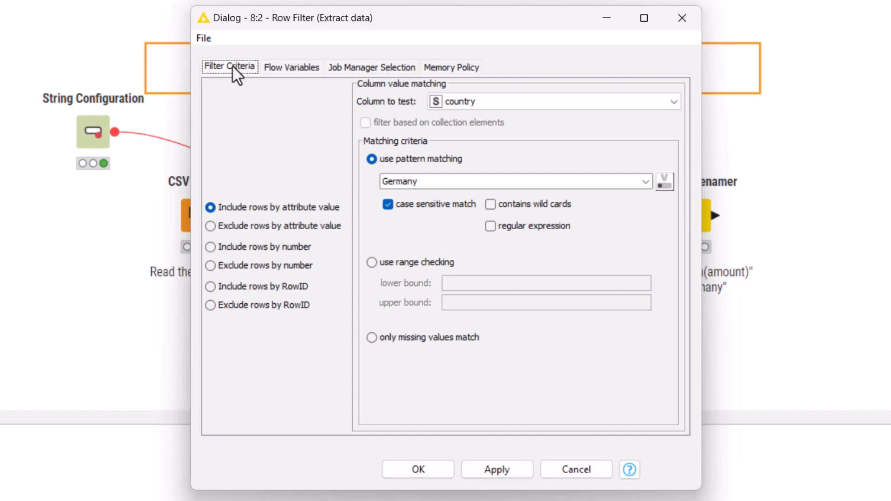
{"action": "mouse_move", "coordinate": [674, 200]}
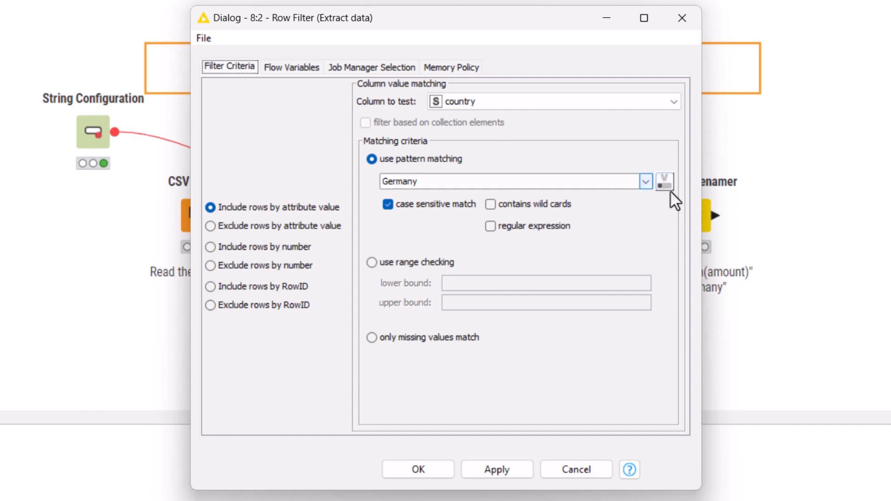
- Bind the Row Filter's match pattern to the incoming 'country' variable instead of creating one
{"action": "left_click", "coordinate": [664, 181]}
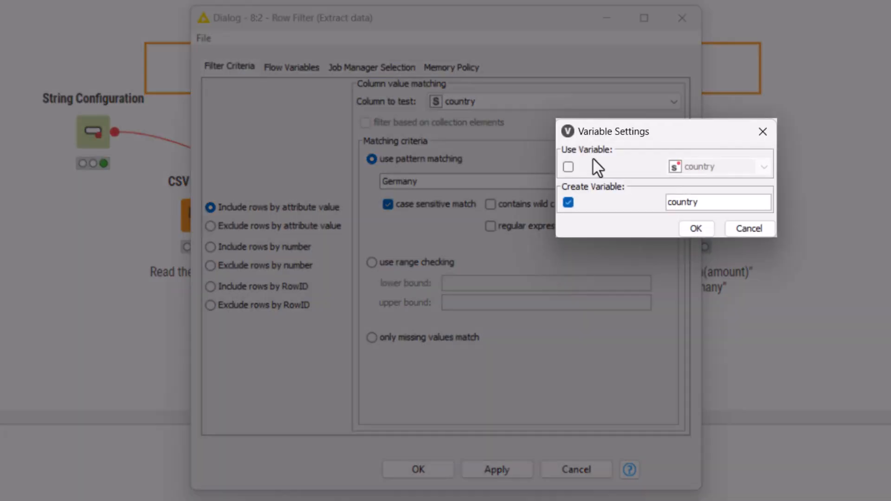
{"action": "left_click", "coordinate": [567, 167]}
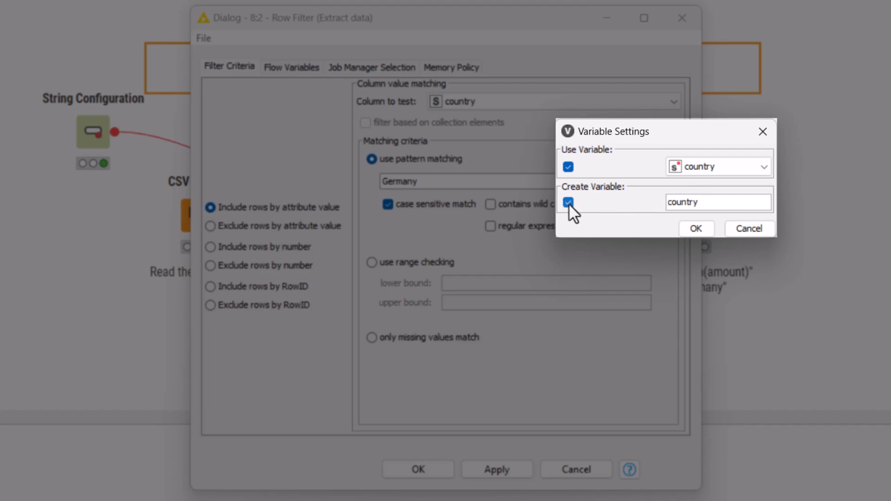
{"action": "left_click", "coordinate": [567, 202]}
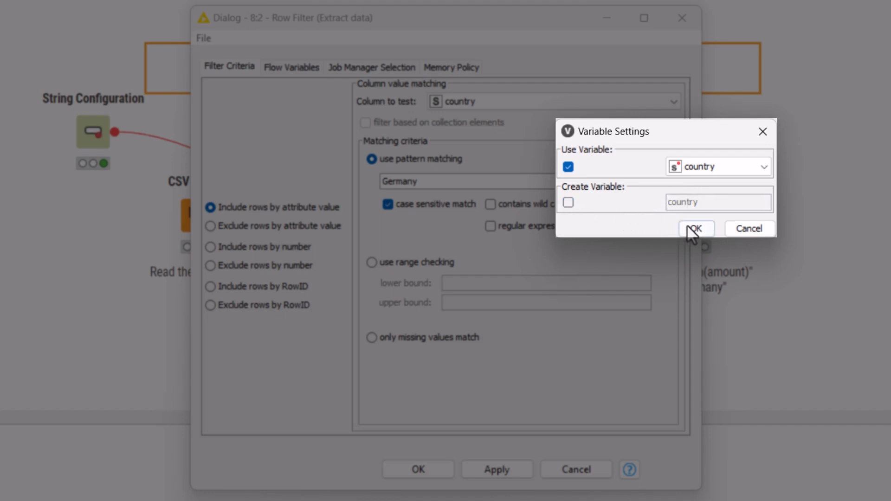
{"action": "left_click", "coordinate": [696, 228]}
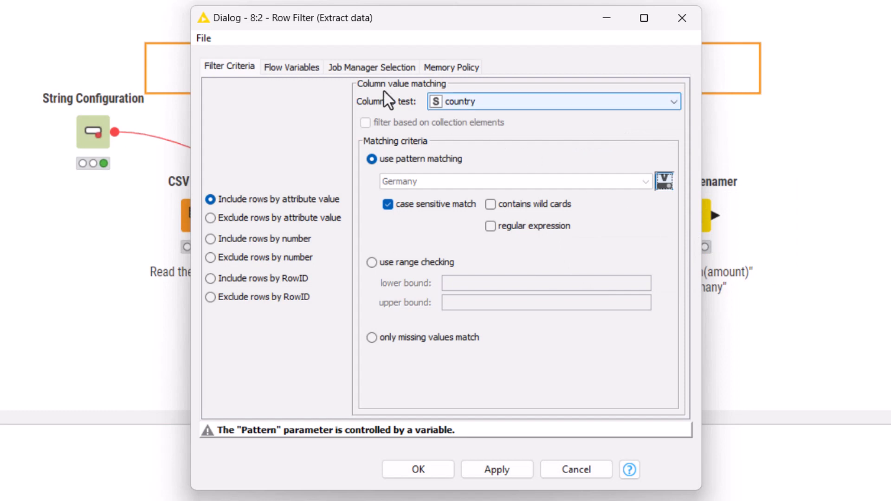
{"action": "left_click", "coordinate": [291, 67]}
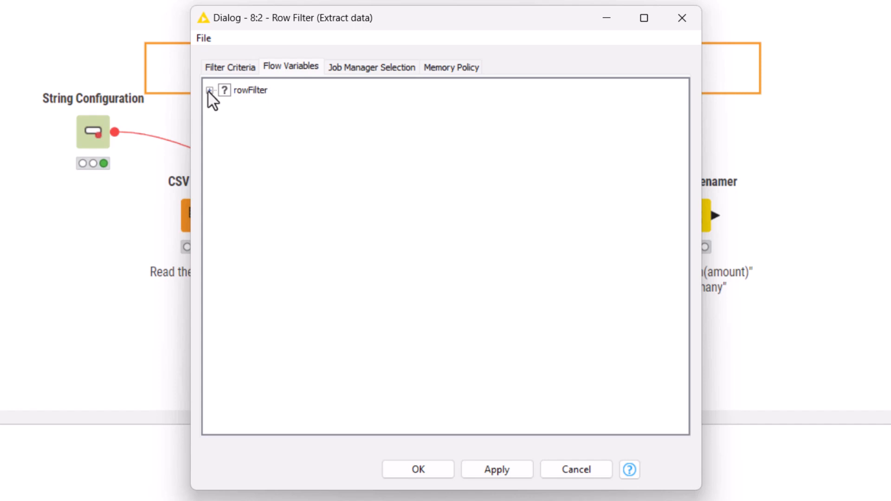
{"action": "left_click", "coordinate": [210, 91]}
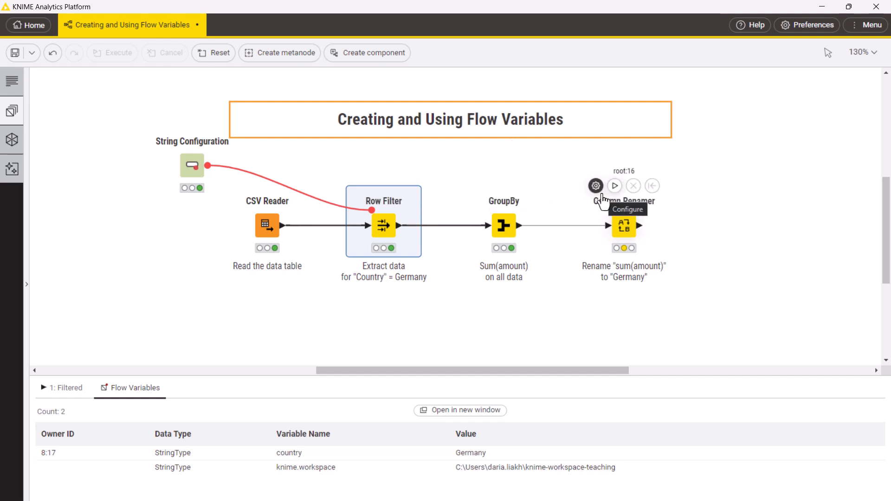
- Overwrite the Column Renamer's new column name with the 'country' flow variable
{"action": "left_click", "coordinate": [595, 186]}
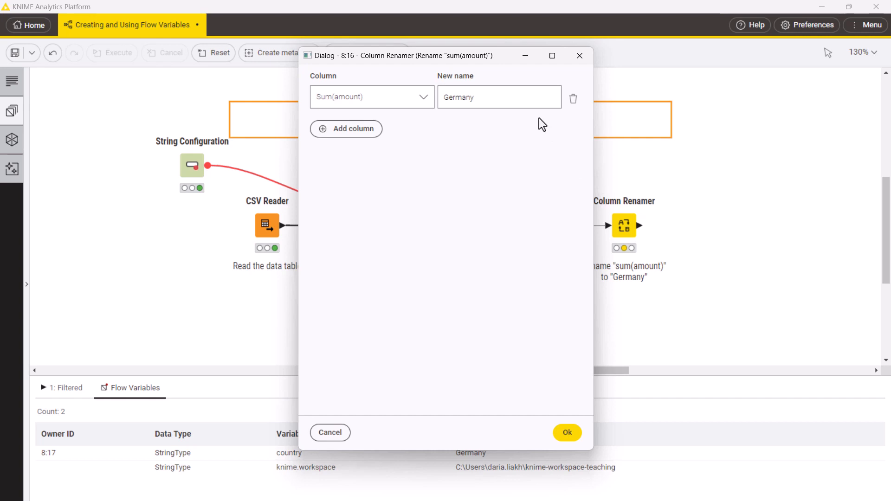
{"action": "left_click", "coordinate": [546, 75]}
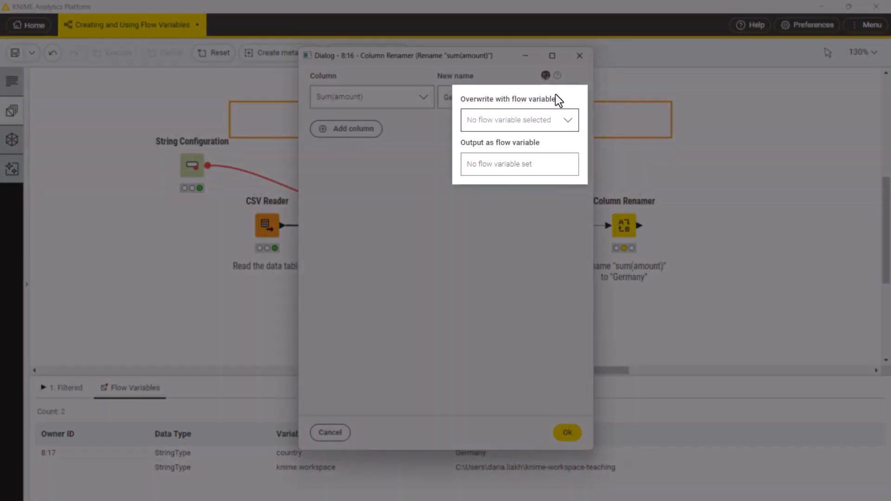
{"action": "left_click", "coordinate": [518, 119]}
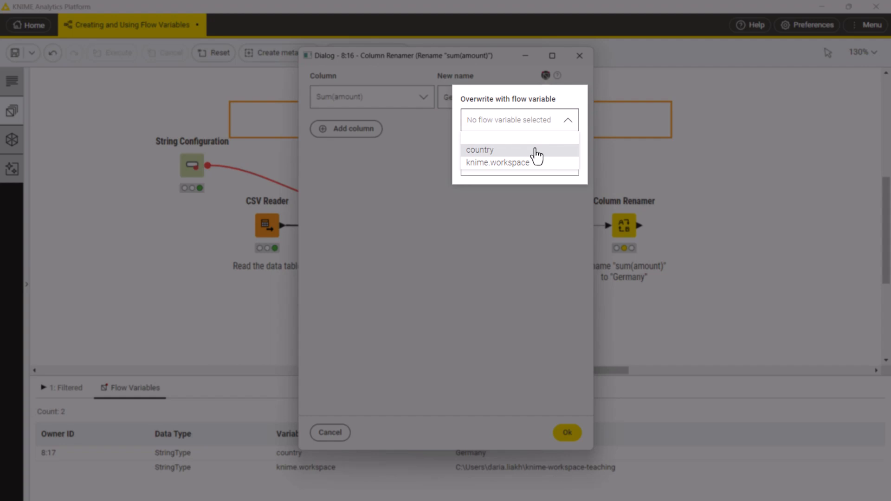
{"action": "left_click", "coordinate": [480, 150]}
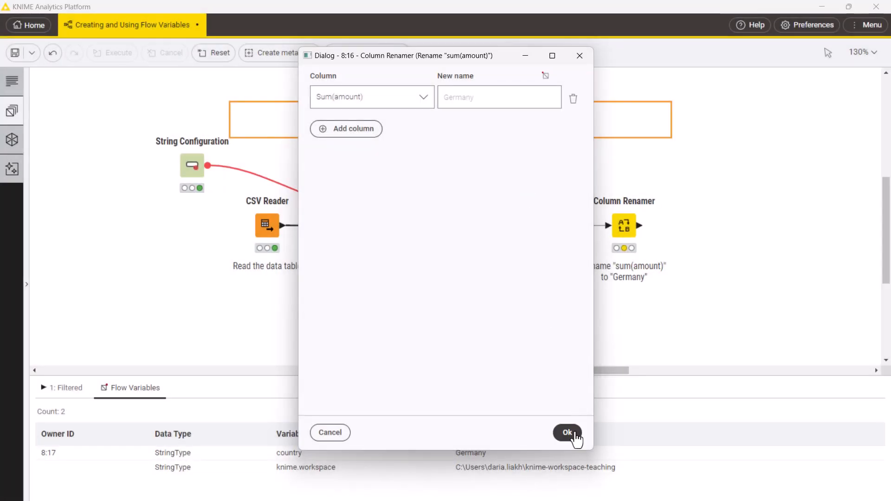
{"action": "left_click", "coordinate": [566, 432]}
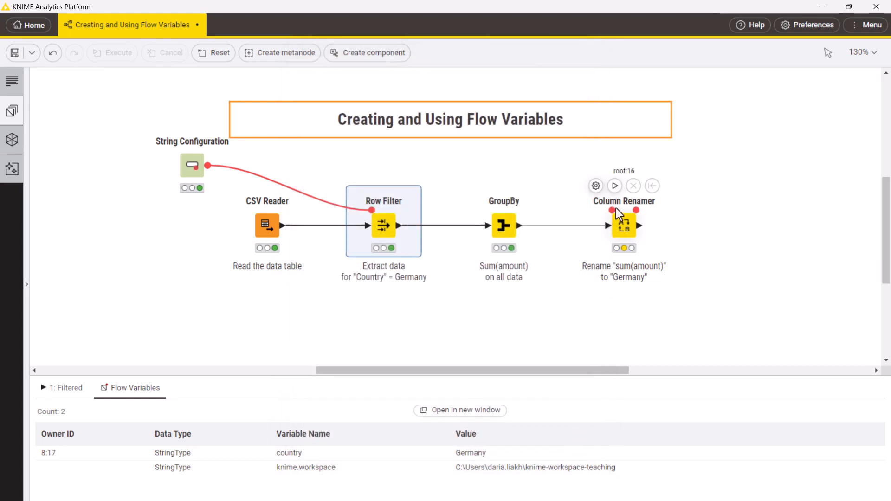
- Run the workflow and inspect the outputs: 16 Germany rows and a Germany column of 4160
{"action": "right_click", "coordinate": [624, 225]}
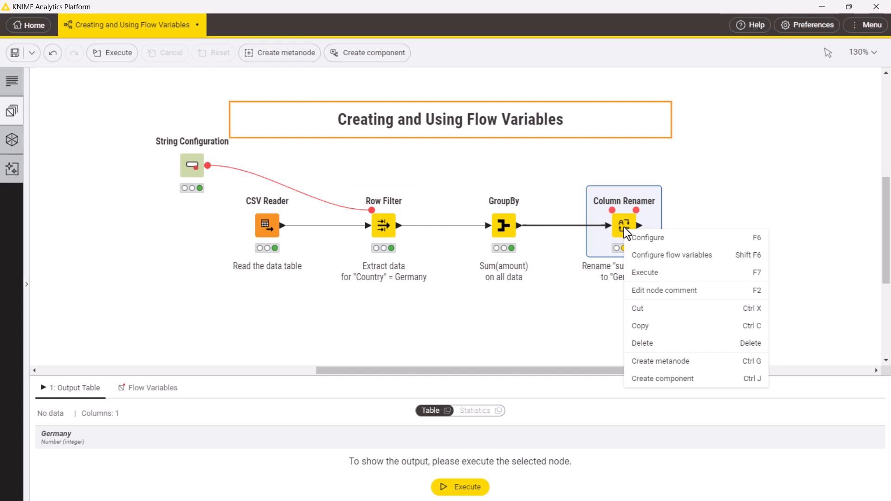
{"action": "left_click", "coordinate": [671, 255]}
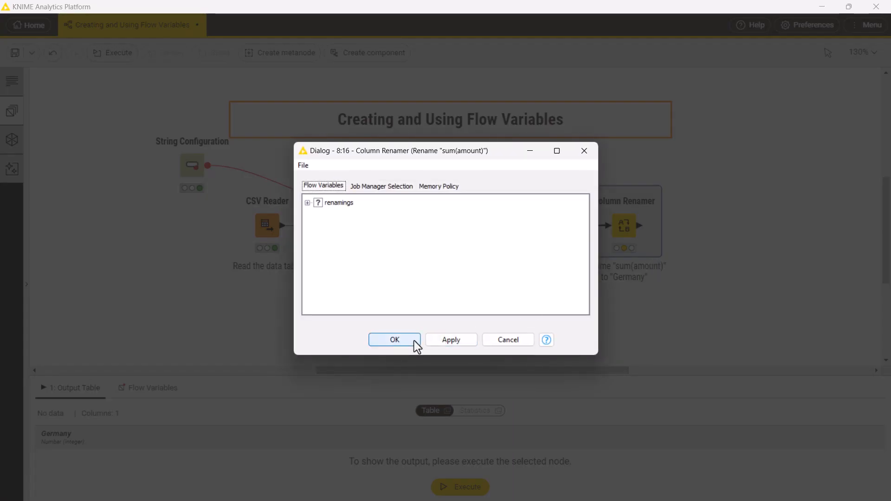
{"action": "left_click", "coordinate": [394, 339]}
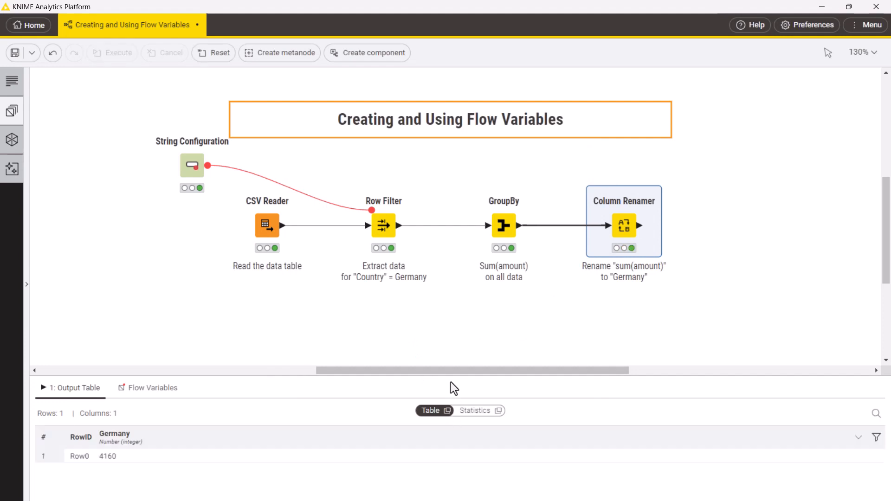
{"action": "left_click", "coordinate": [384, 225]}
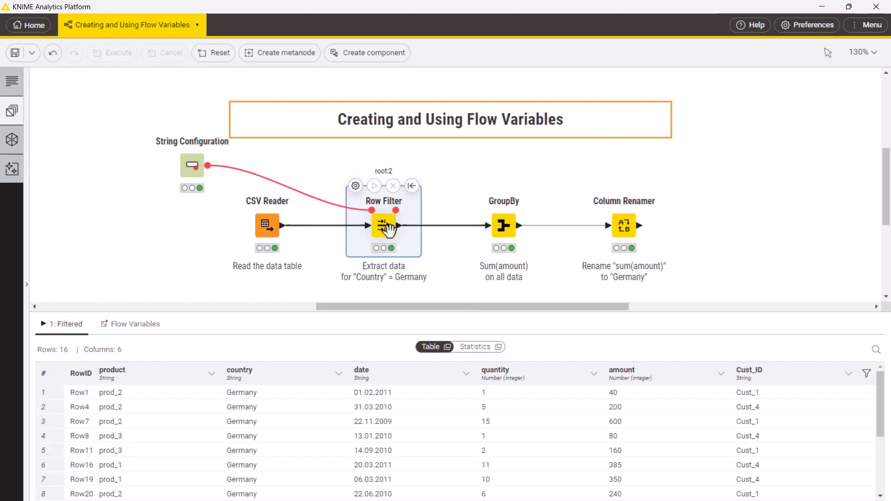
{"action": "scroll", "scroll_direction": "down", "scroll_amount": 3}
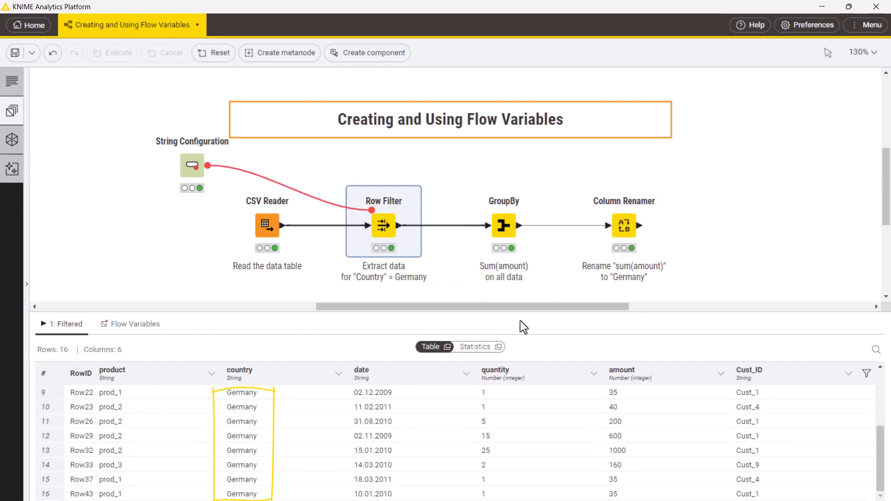
{"action": "left_click", "coordinate": [623, 224]}
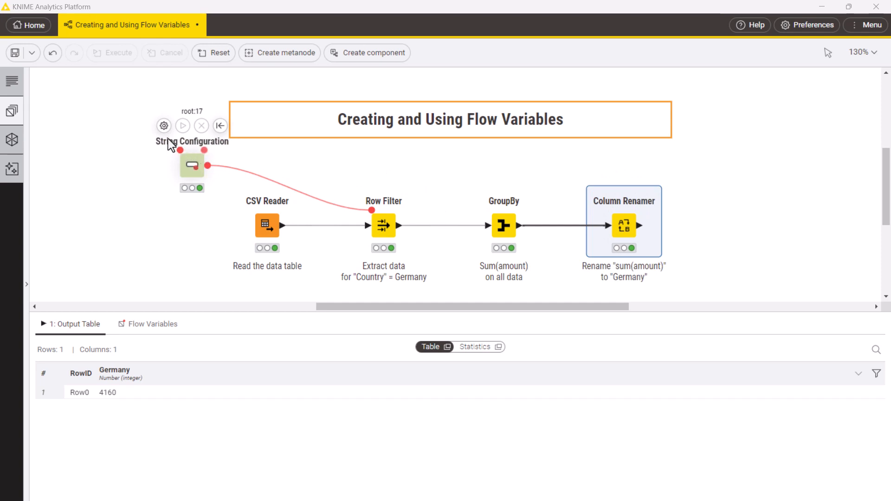
- Set the country default to 'USA' and verify the USA output column shows 7655
{"action": "left_click", "coordinate": [164, 126]}
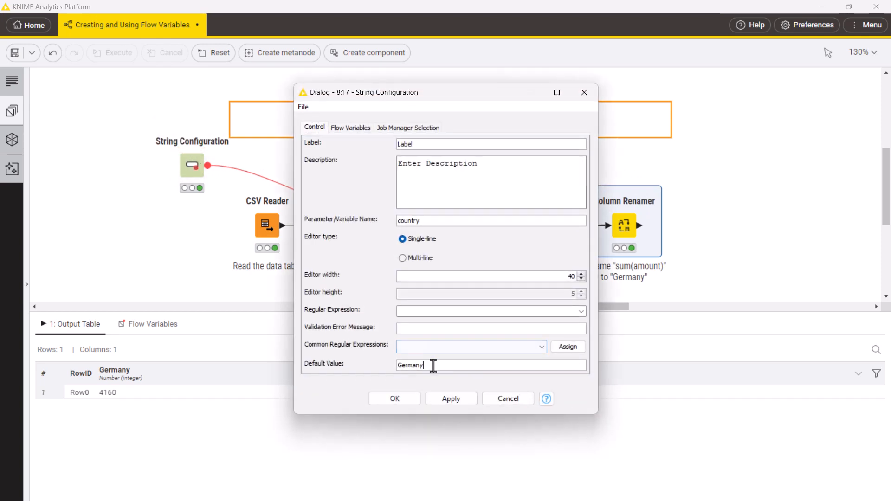
{"action": "type", "text": "USA"}
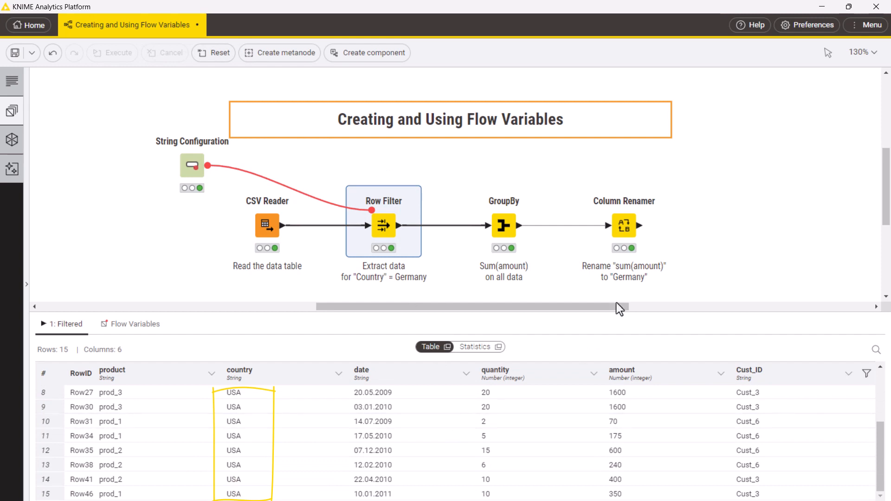
{"action": "left_click", "coordinate": [624, 225]}
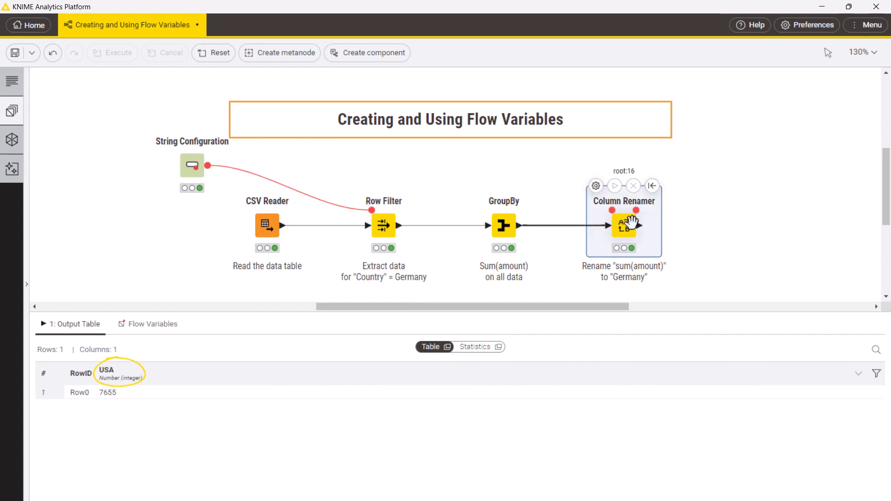